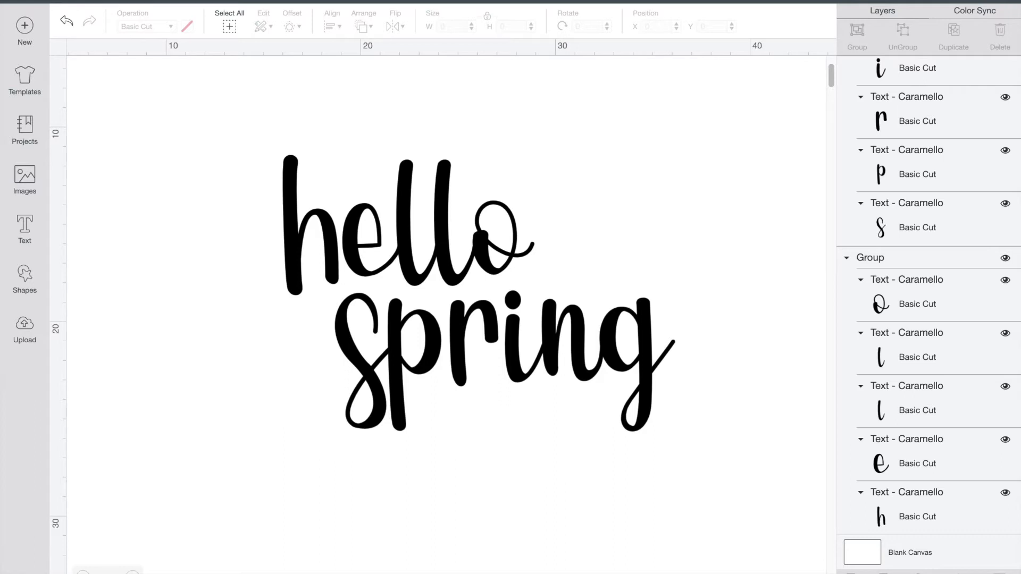
mouse_move(448, 254)
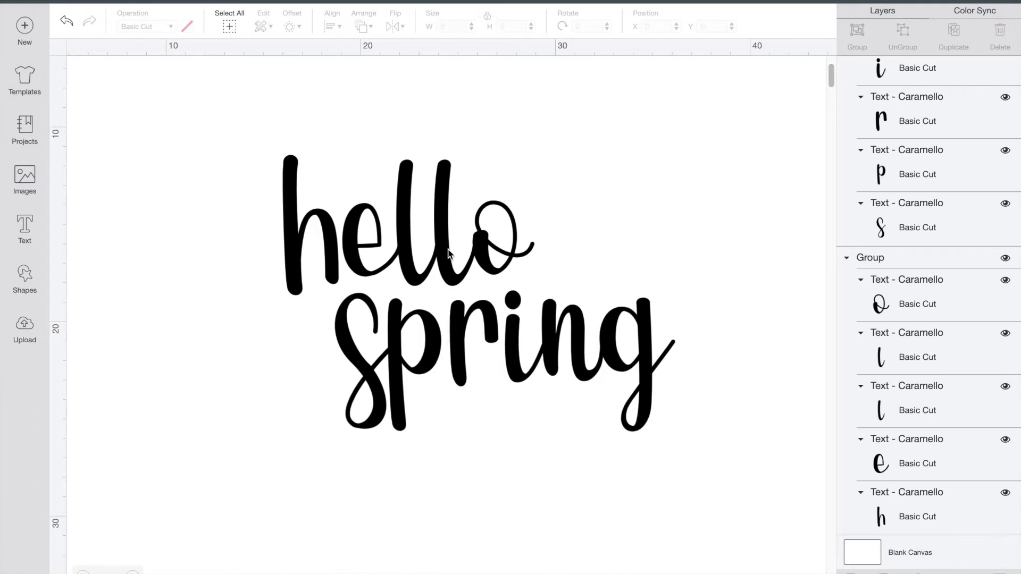
mouse_move(490, 216)
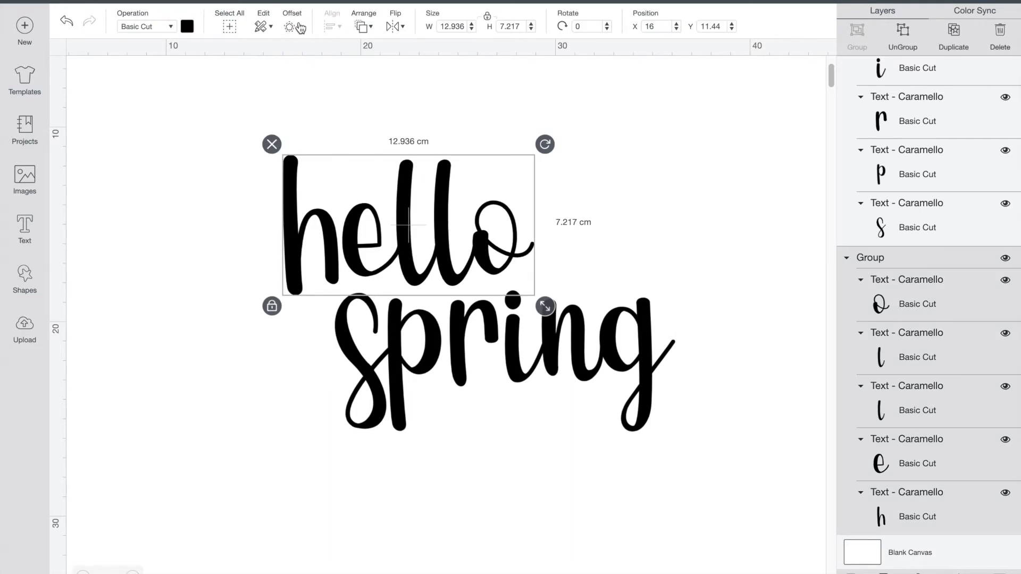
Step: Apply a rounded, welded offset of 0.741 cm around the word 'hello'
left_click(291, 26)
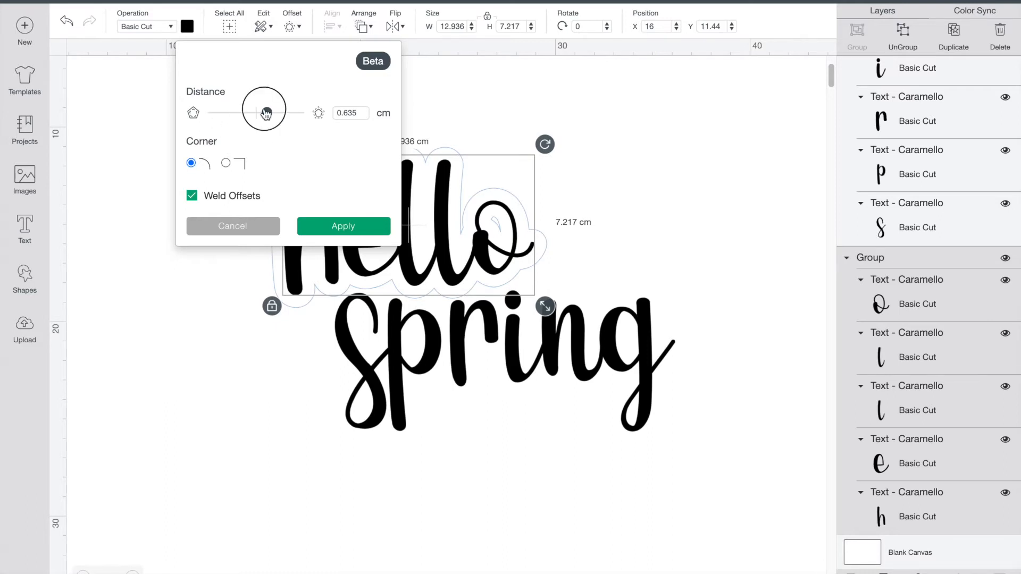
left_click_drag(263, 111, 271, 112)
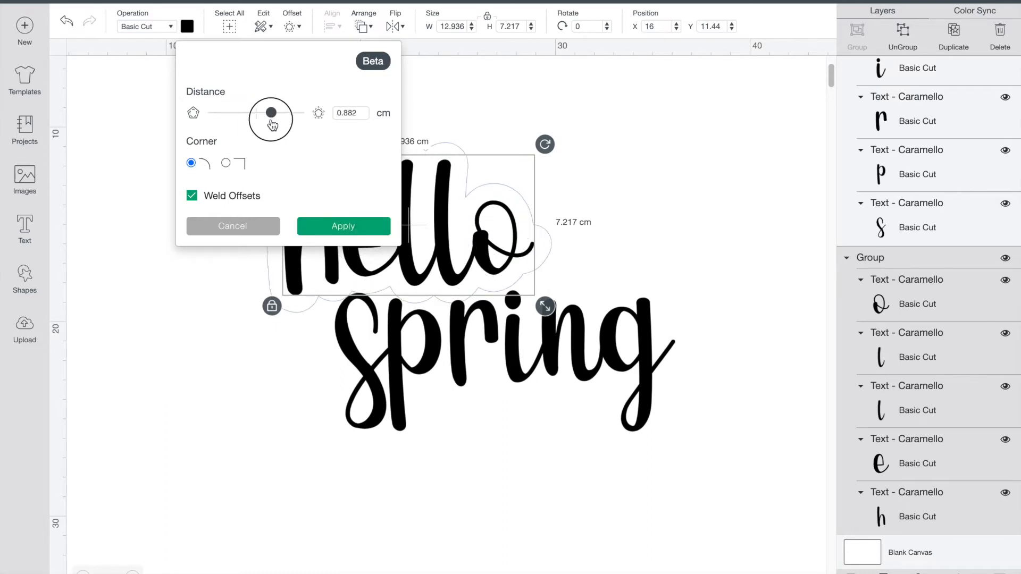
left_click_drag(272, 111, 267, 111)
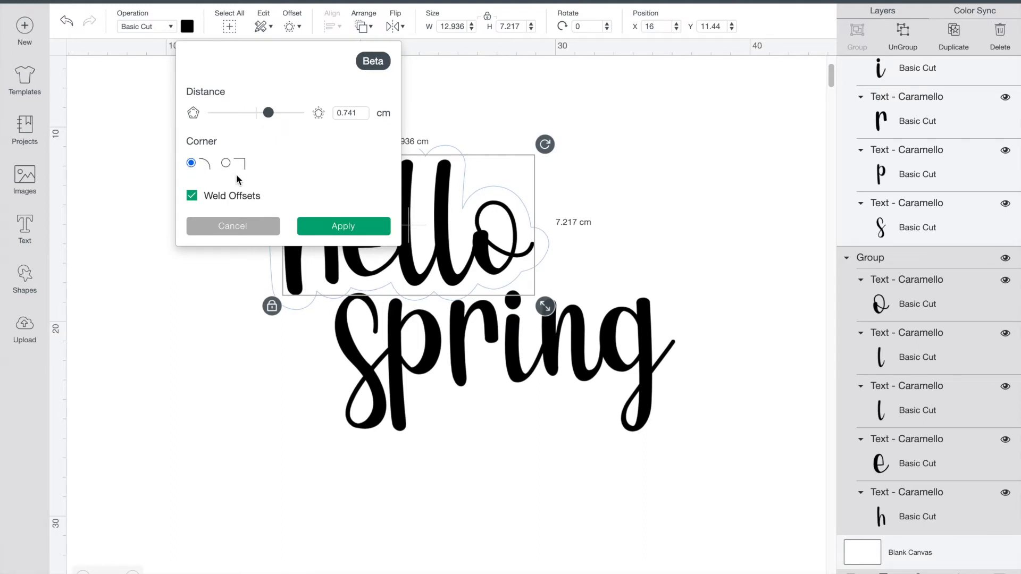
mouse_move(278, 202)
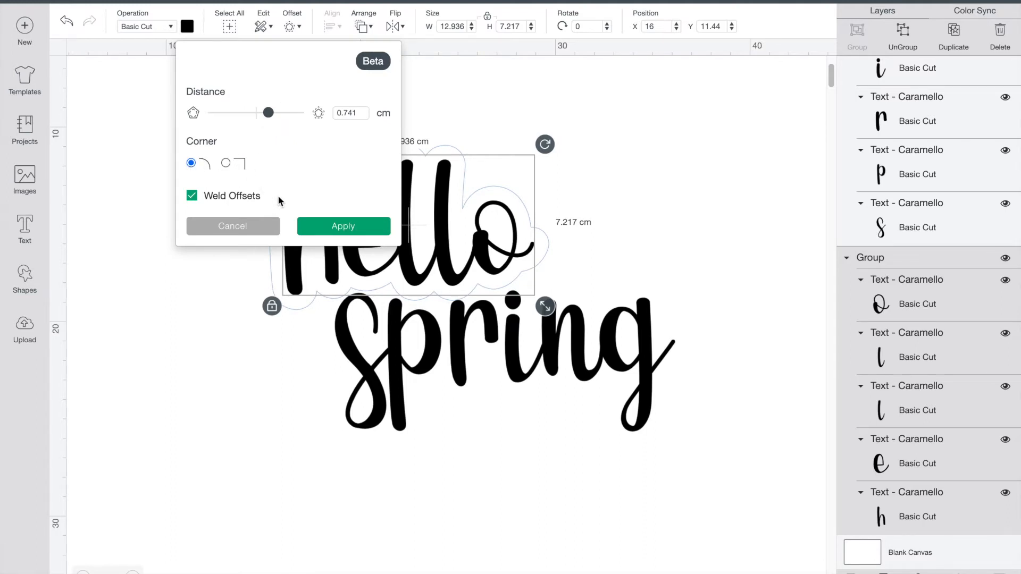
mouse_move(306, 219)
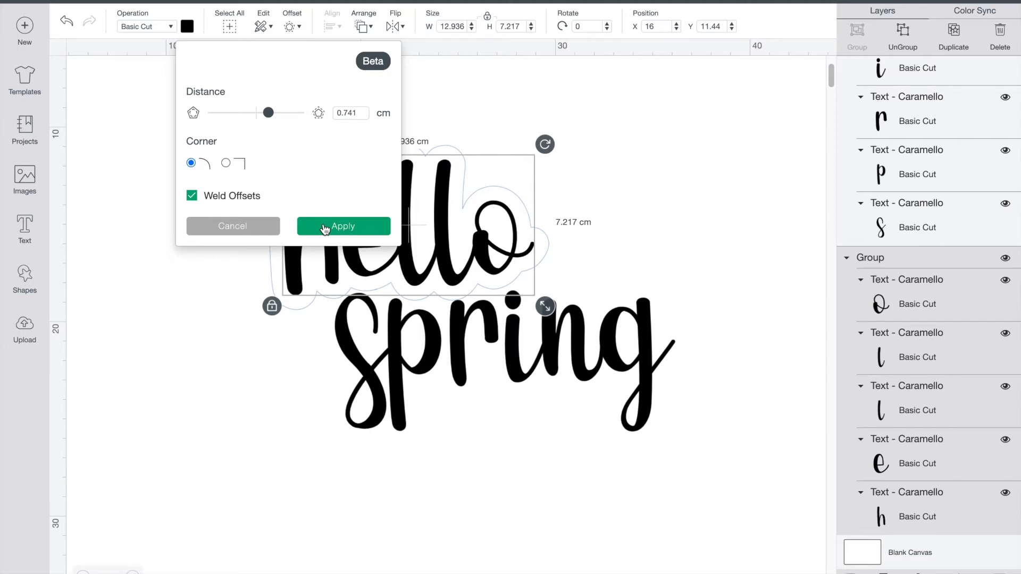
left_click(343, 226)
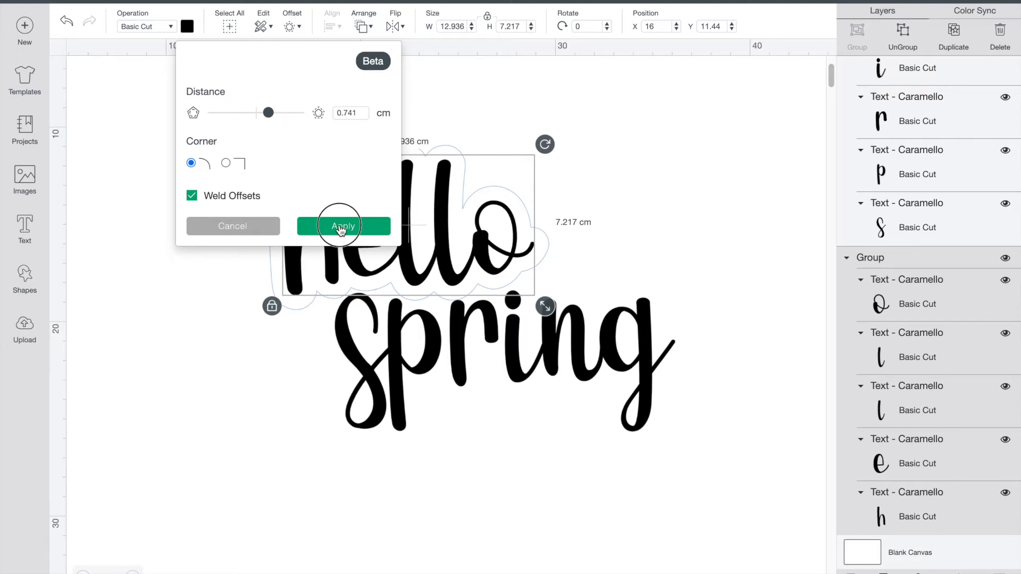
left_click(342, 225)
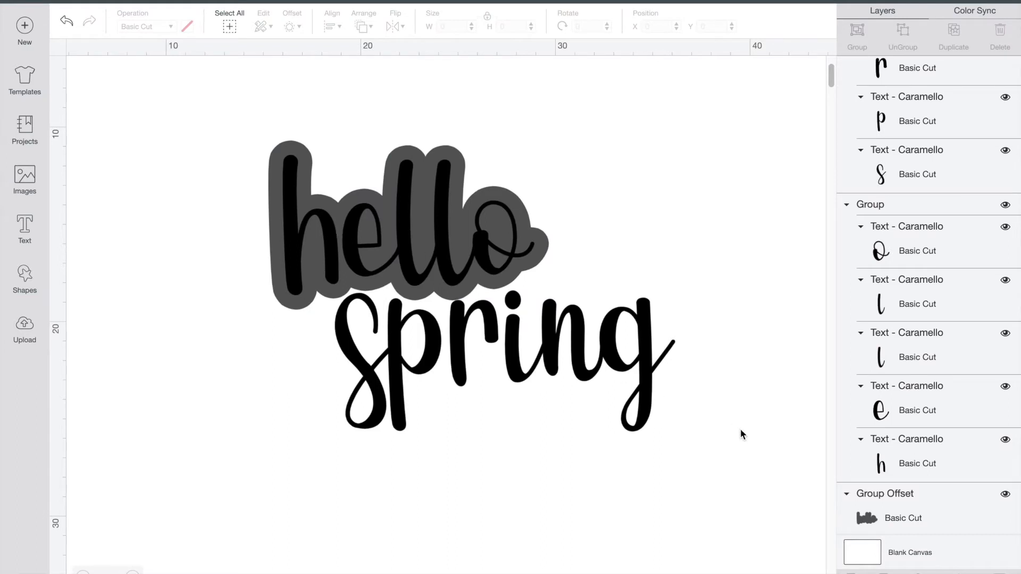
Step: Colour the Group Offset layer behind 'hello' light pink and deselect it
left_click(401, 227)
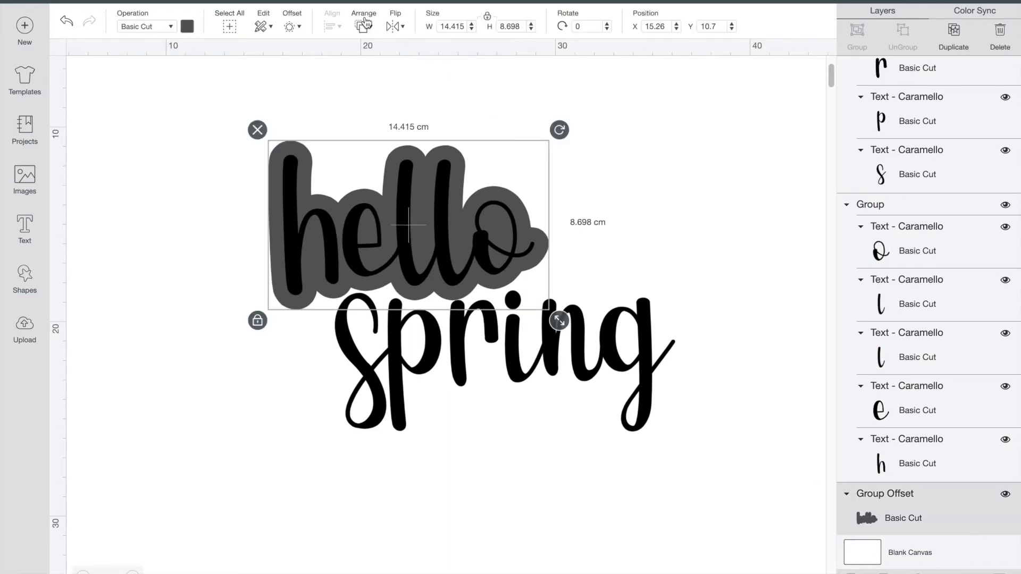
left_click(188, 25)
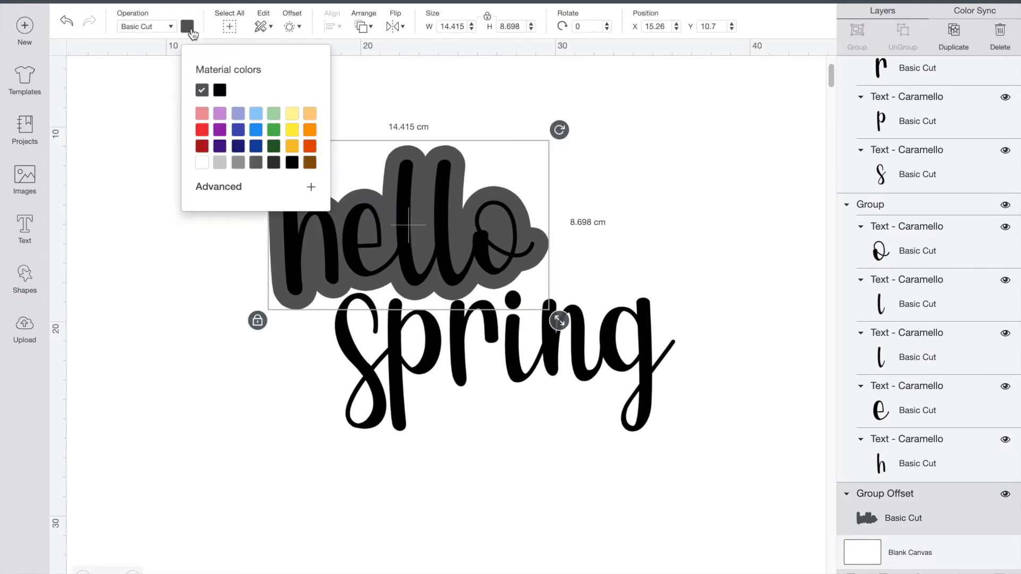
left_click(202, 112)
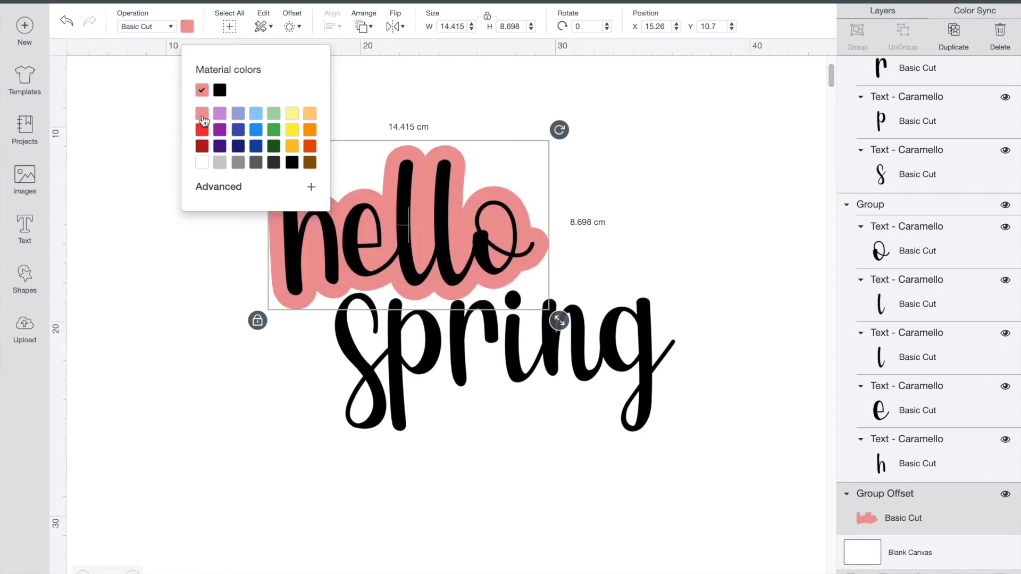
left_click(162, 237)
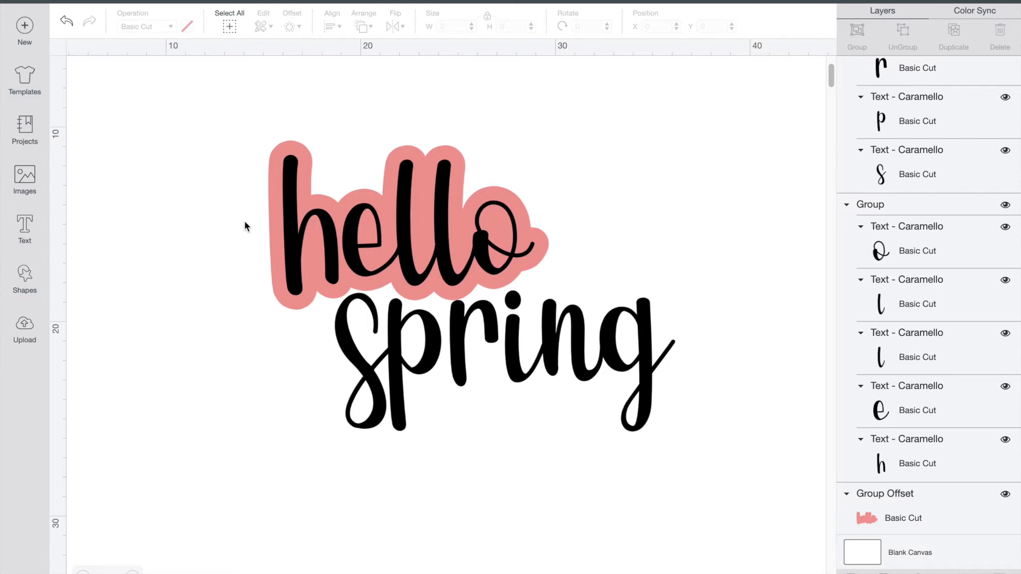
mouse_move(278, 225)
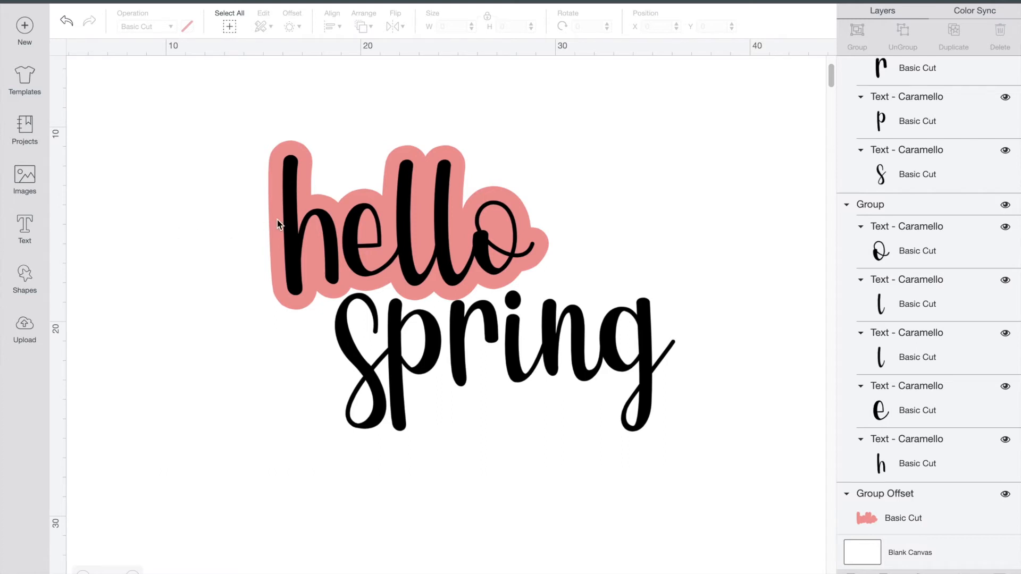
mouse_move(236, 225)
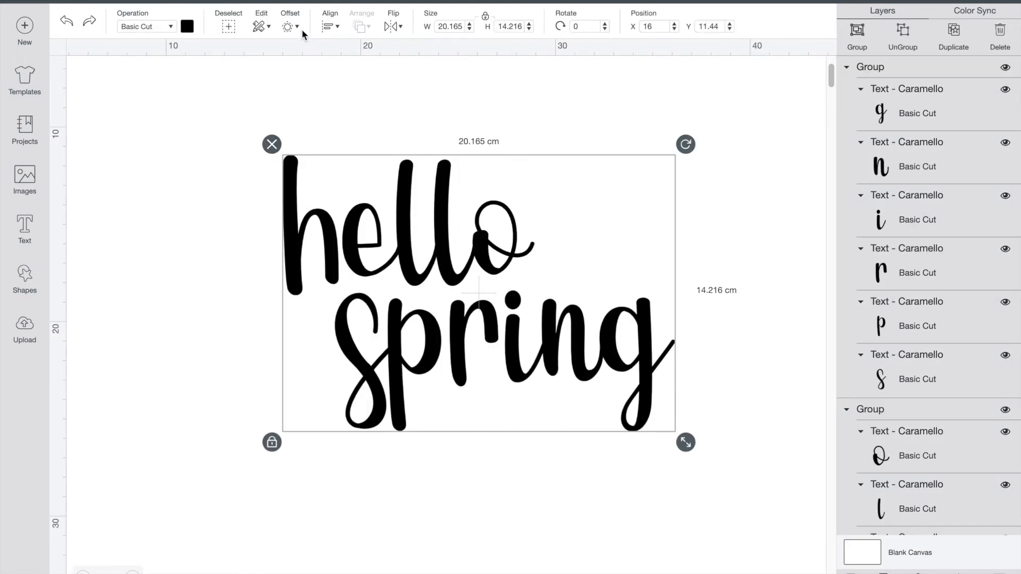
Step: Apply one offset outline around both 'hello' and 'spring', then undo it
left_click(289, 25)
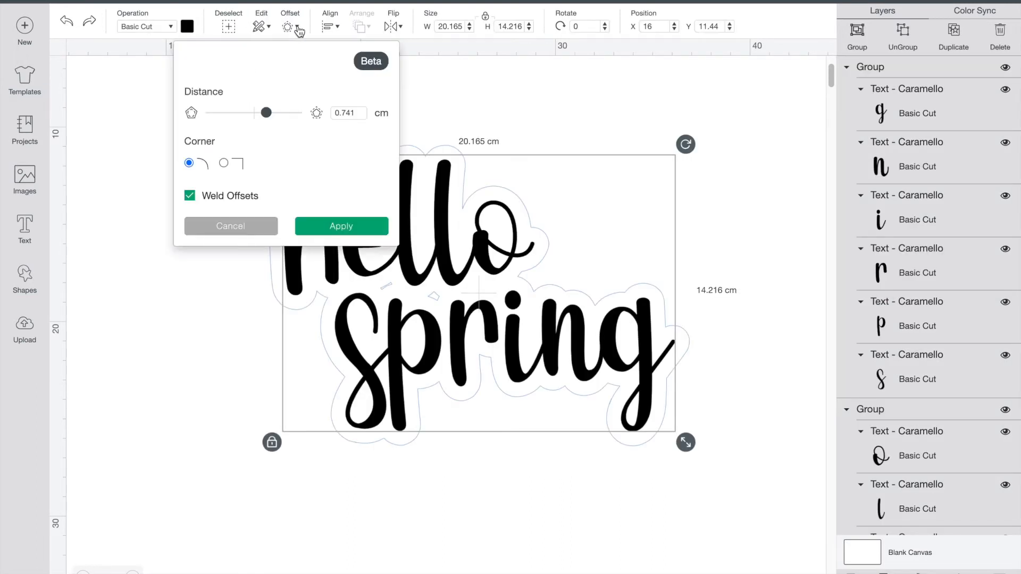
left_click(340, 226)
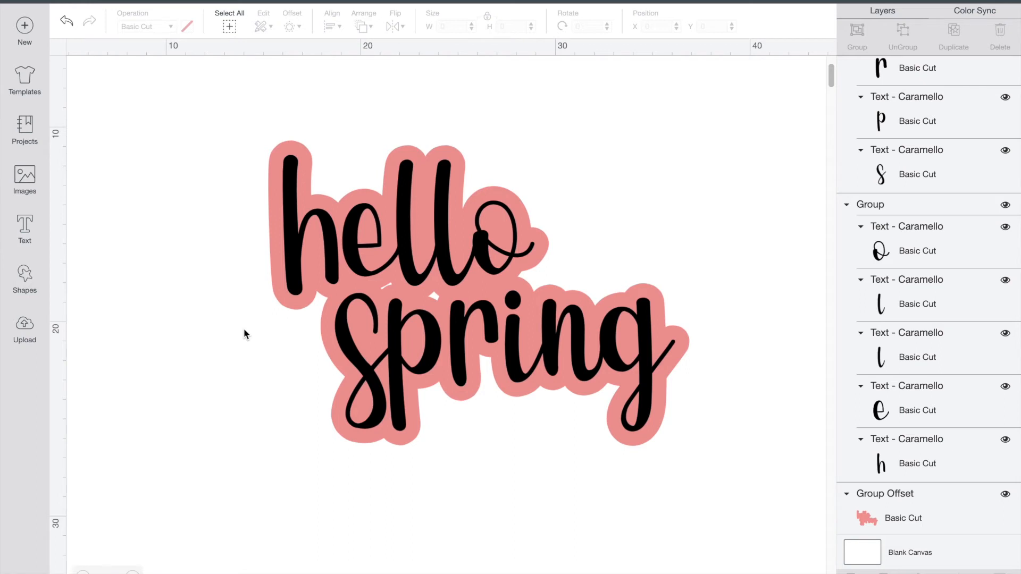
mouse_move(448, 300)
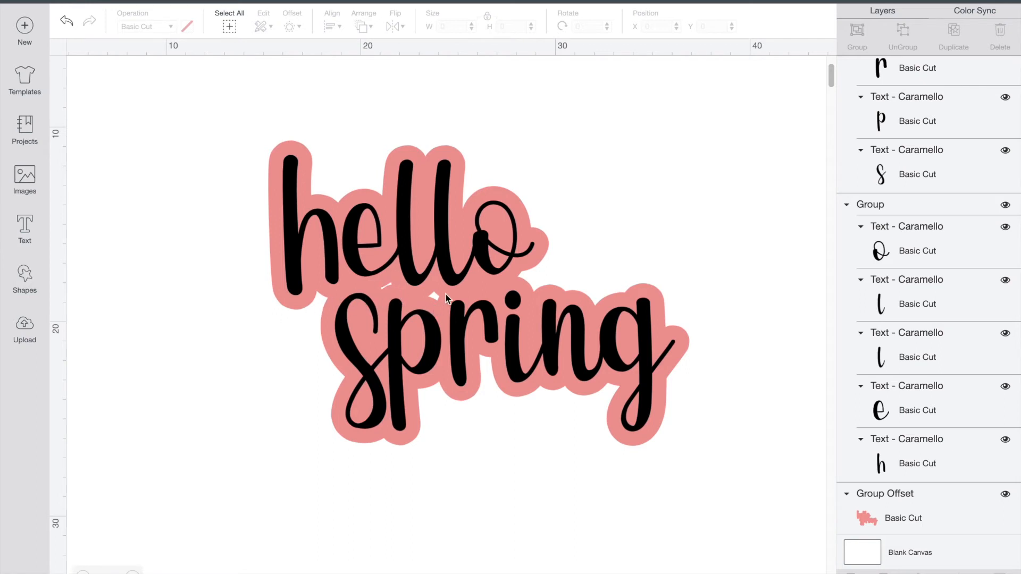
mouse_move(151, 69)
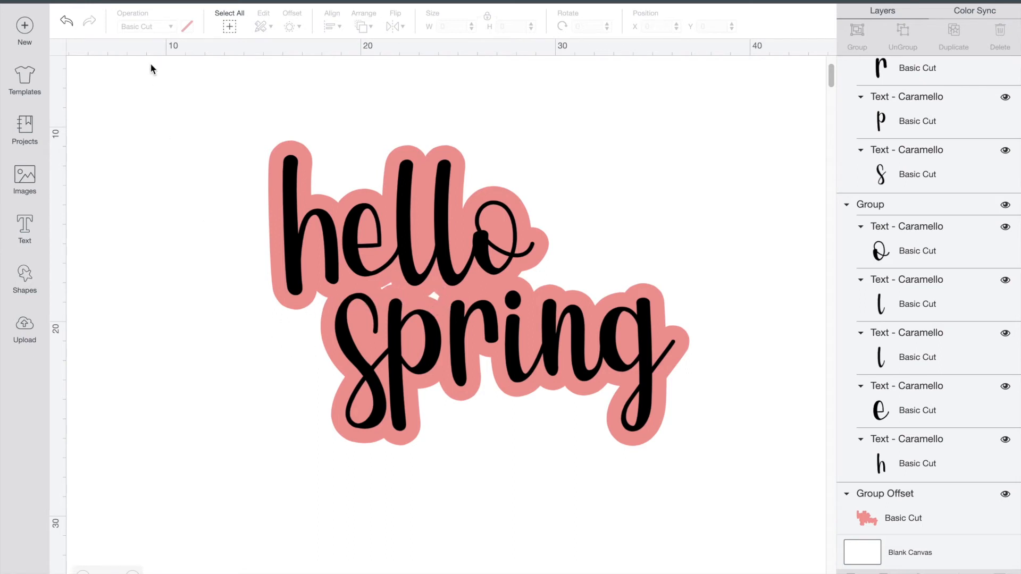
left_click(66, 21)
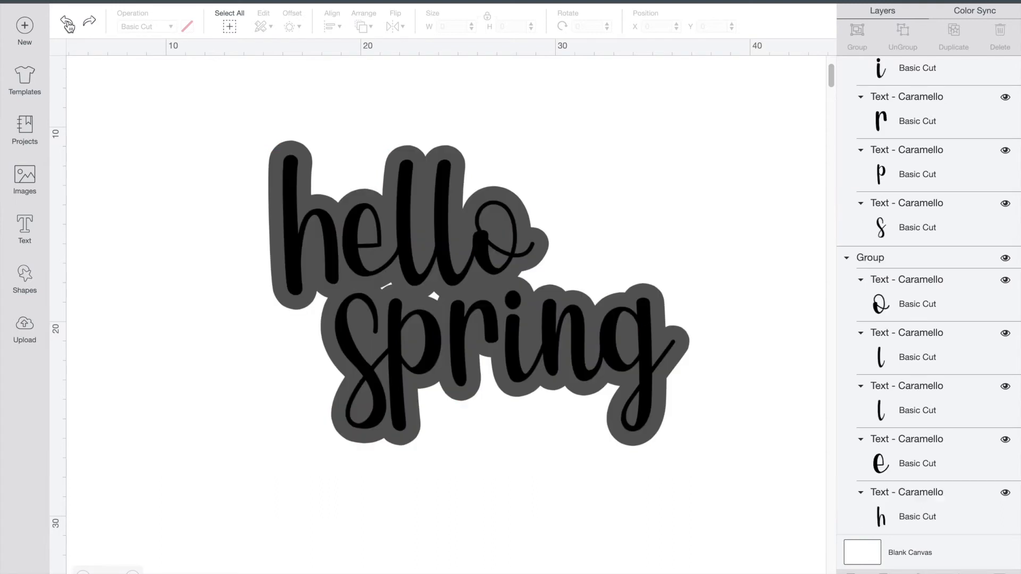
Step: Undo the outline, select both words together and start a new shared offset
left_click(429, 332)
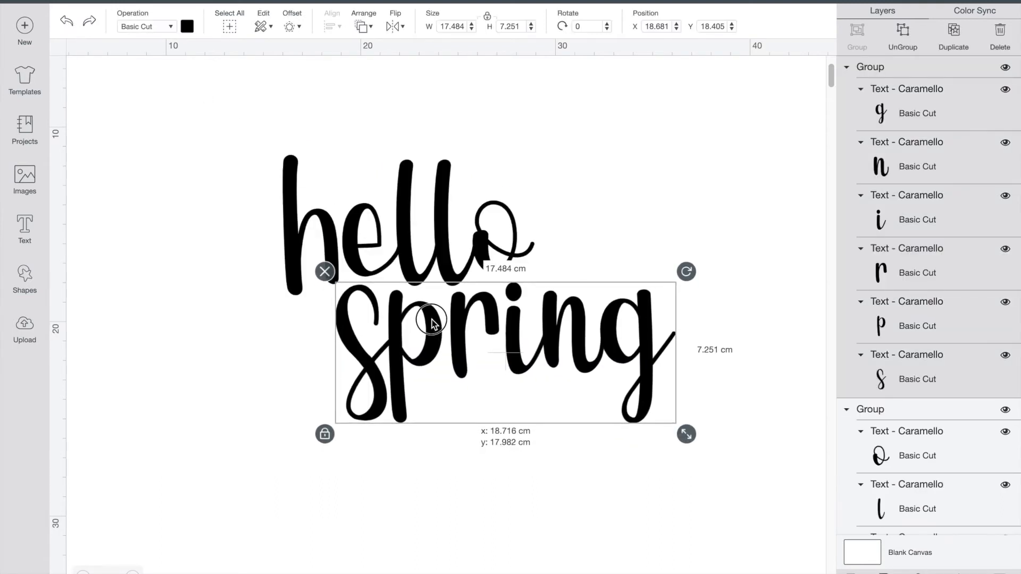
left_click(207, 155)
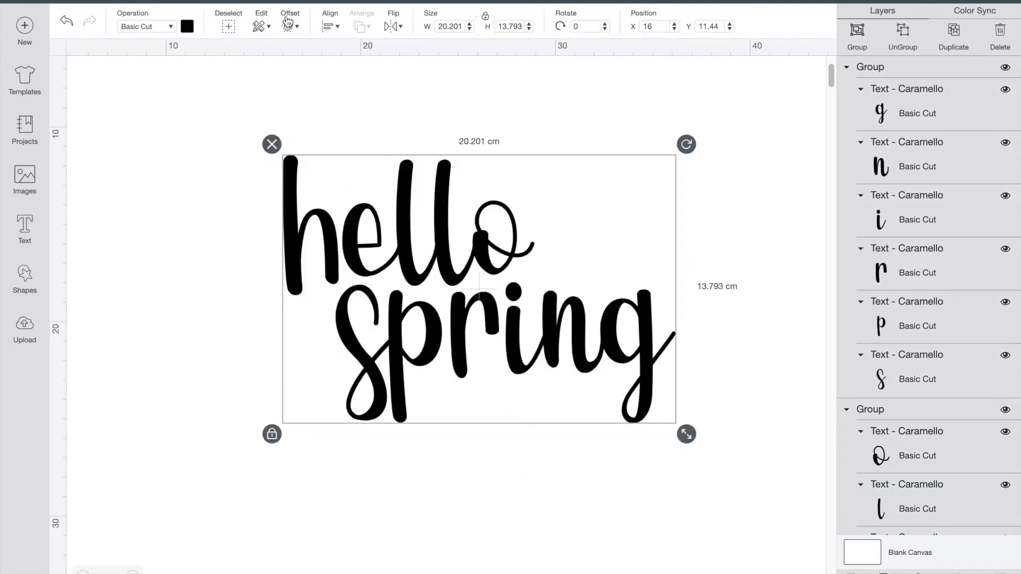
left_click(290, 16)
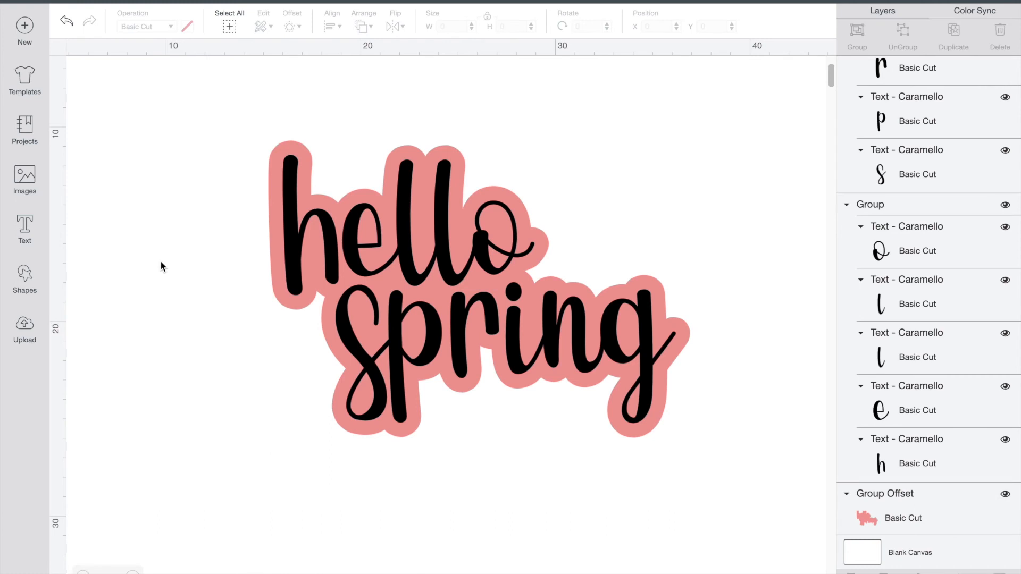
mouse_move(469, 335)
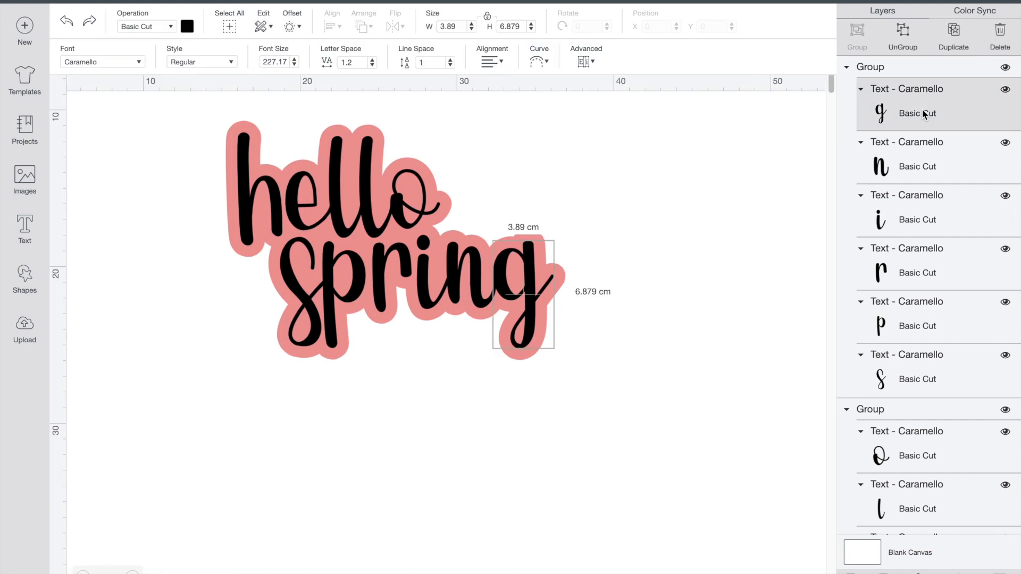
scroll("down", 3)
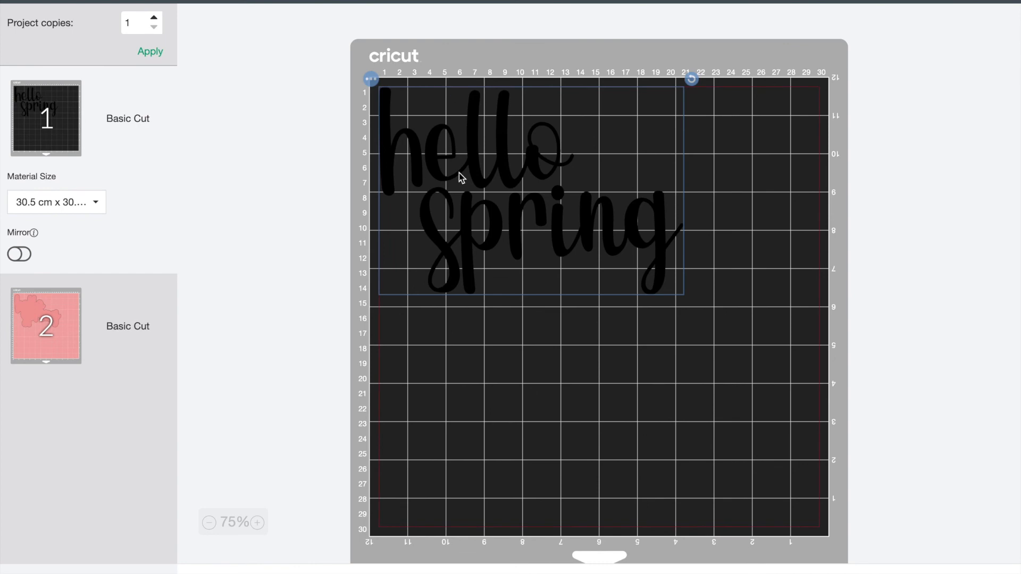
Step: Preview the second mat holding the pink outline shape
left_click(46, 325)
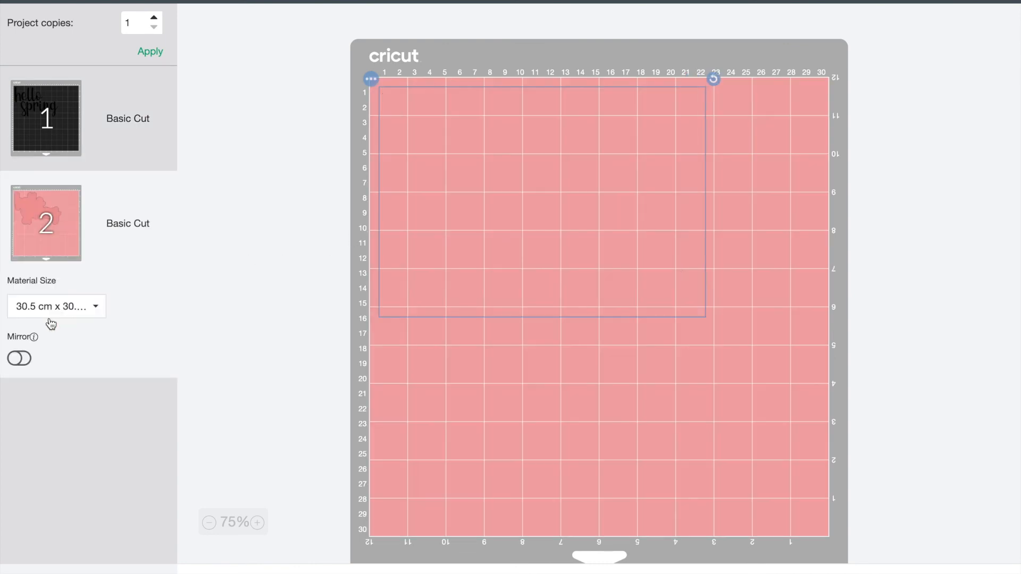